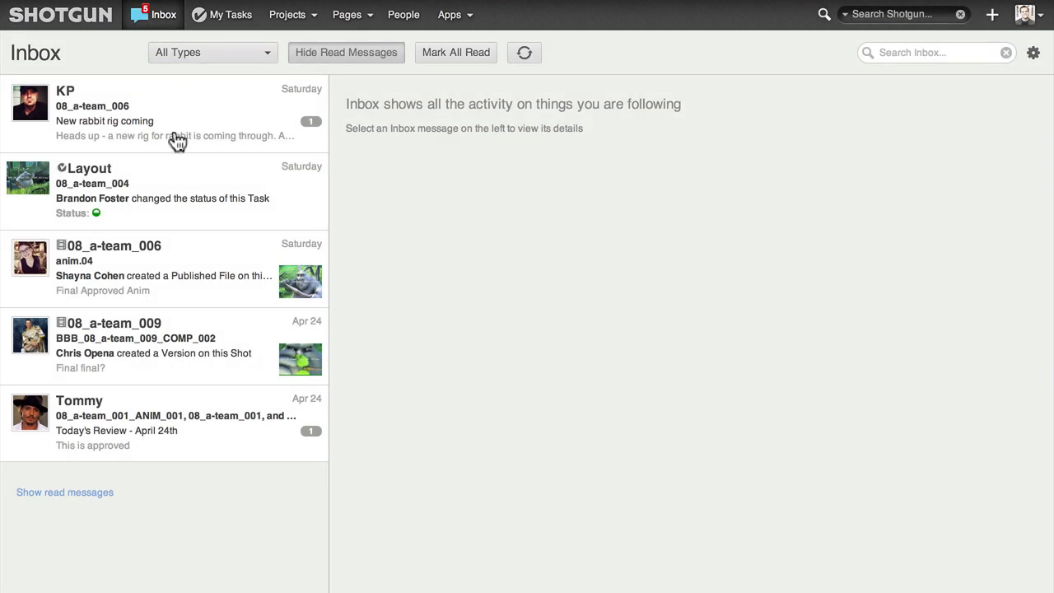
mouse_move(199, 212)
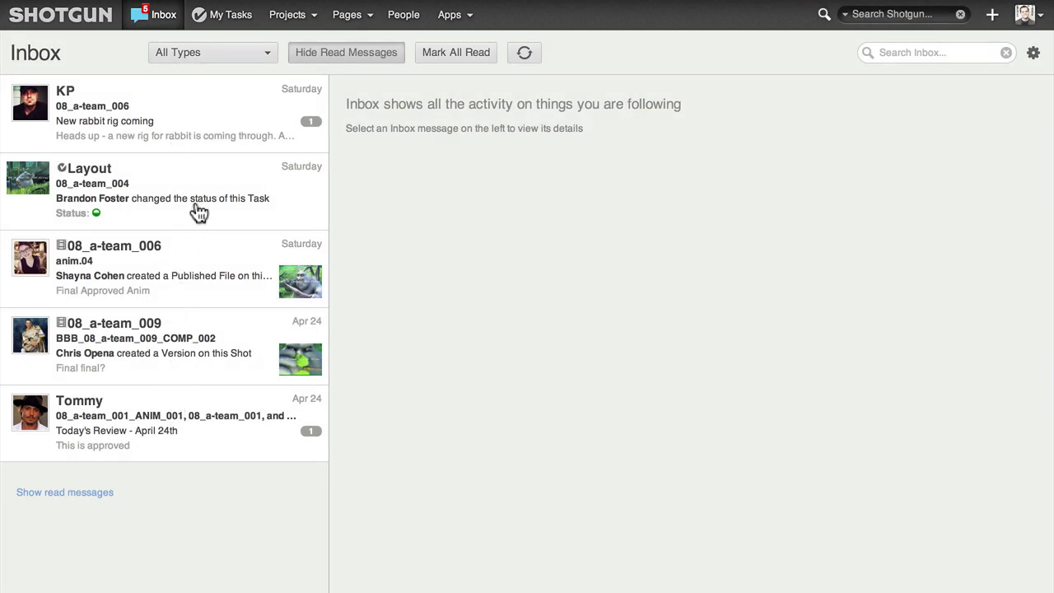
mouse_move(268, 64)
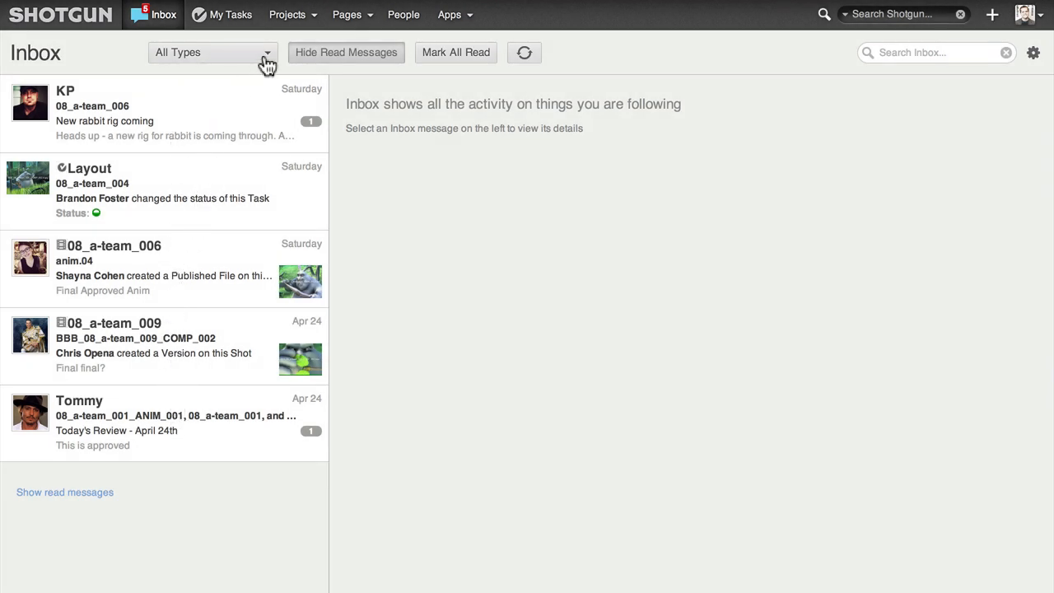
Step: Reply 'Thanks for the heads up!' to the New rabbit rig coming note
click(213, 52)
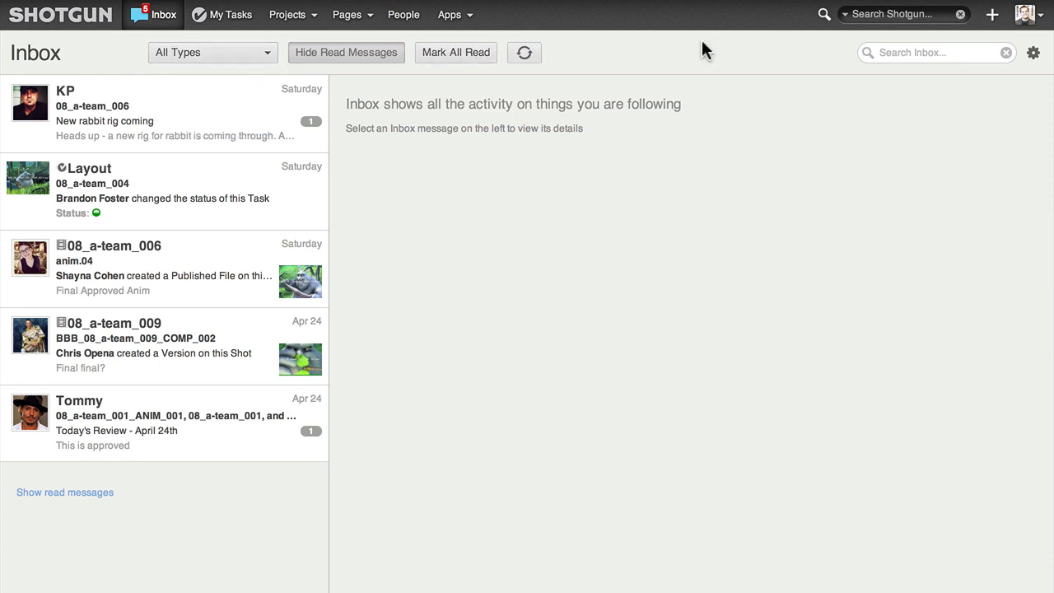
mouse_move(254, 80)
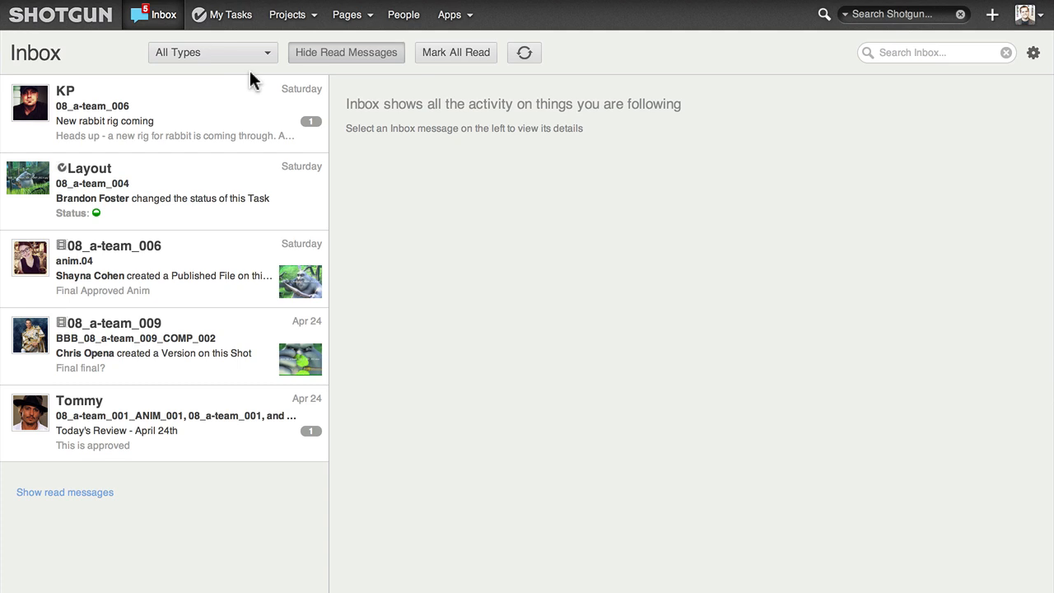
mouse_move(106, 130)
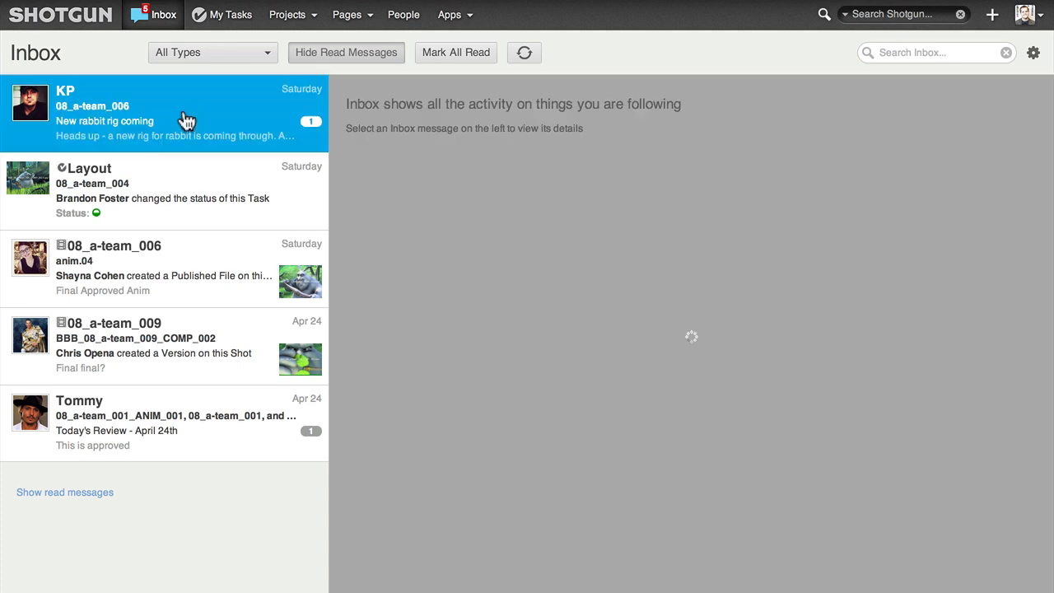
click(165, 113)
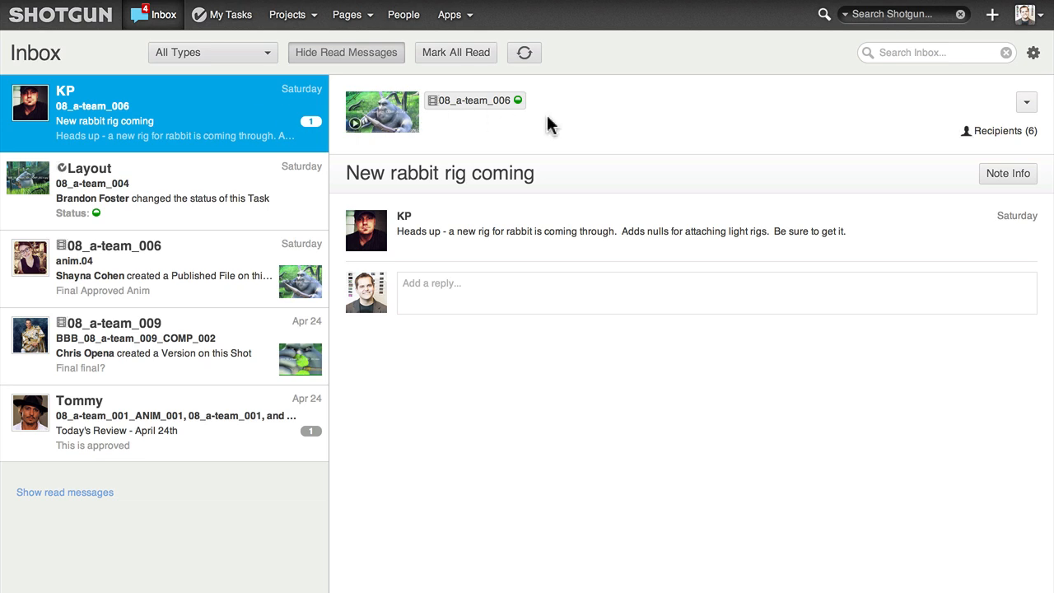
mouse_move(514, 233)
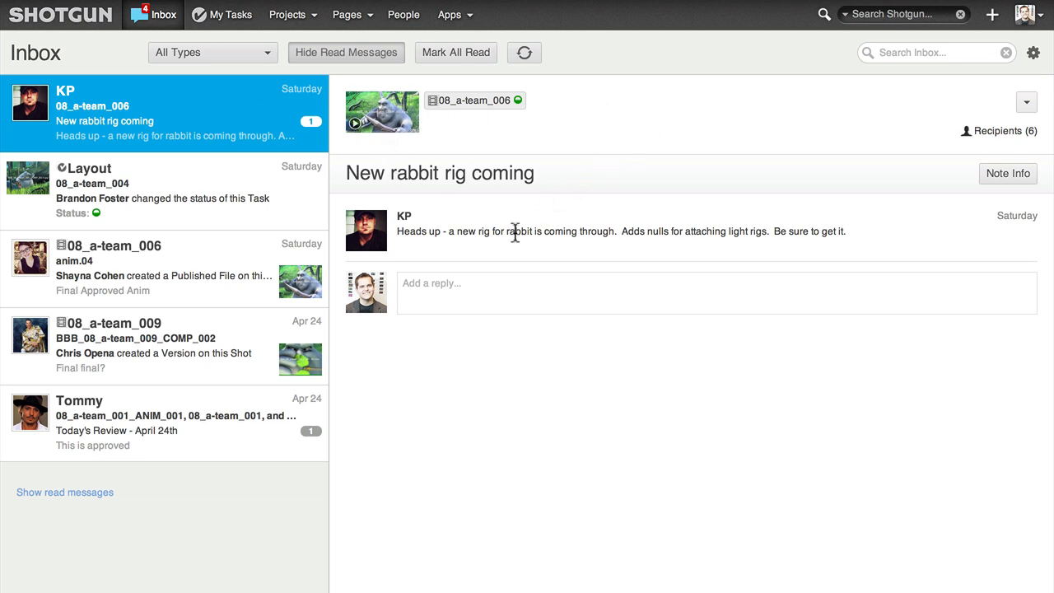
text(Thanks for the he)
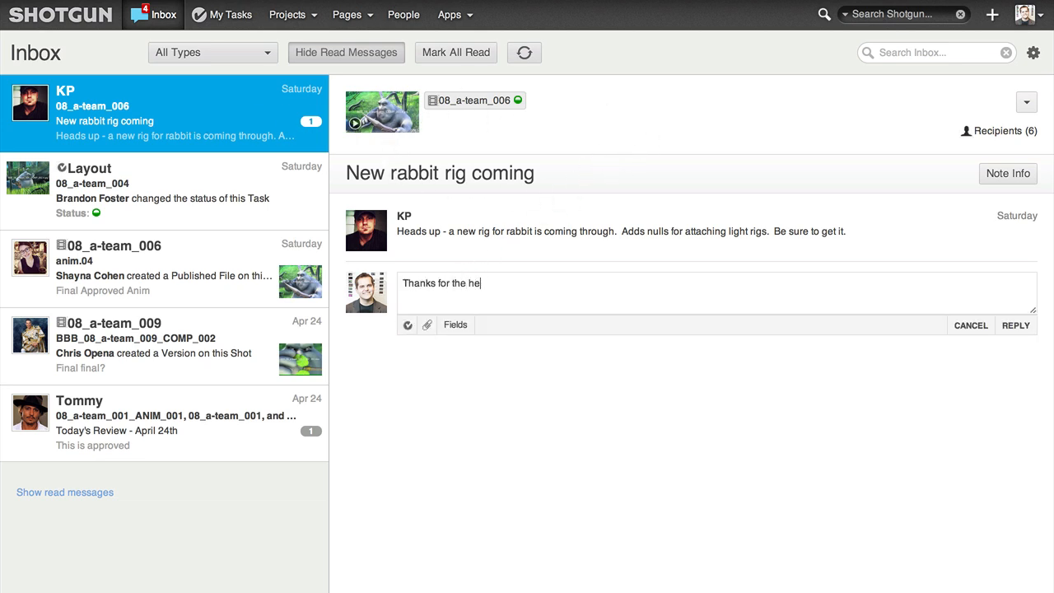
click(1015, 324)
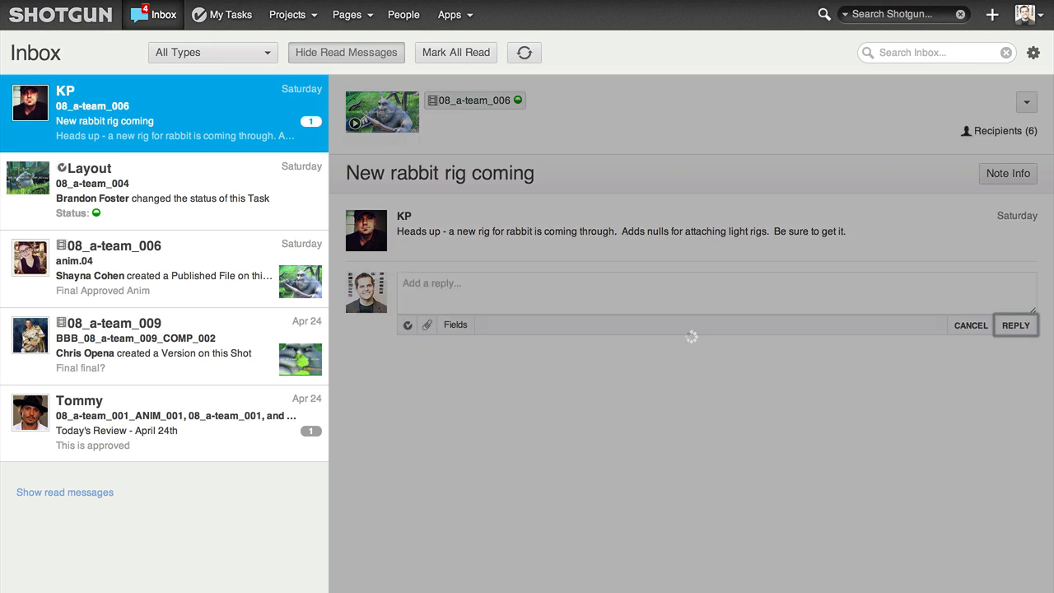
Step: Search the site for 'rabbit'
click(1015, 325)
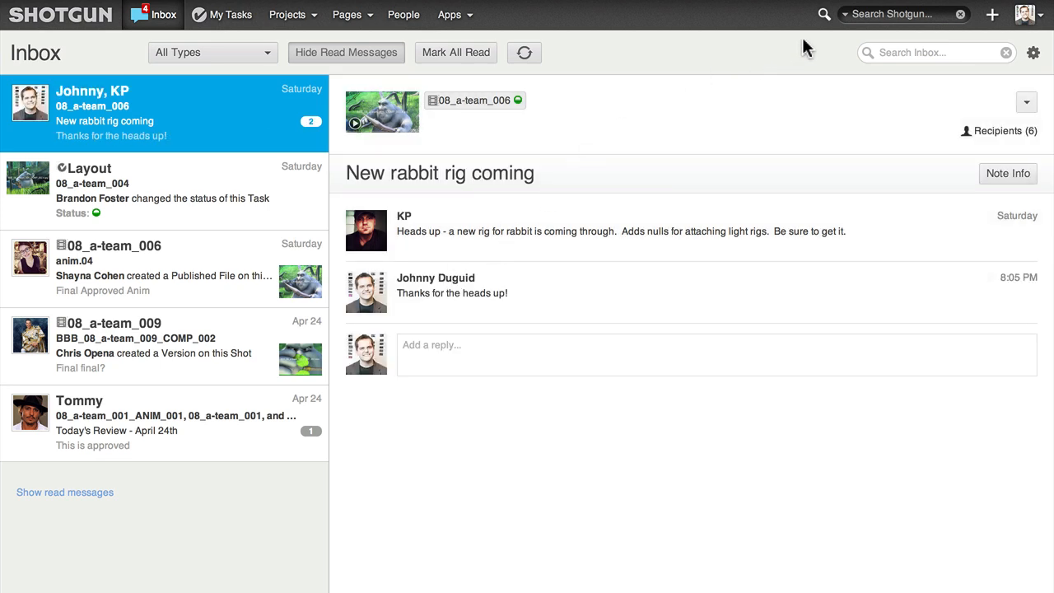
text(rabbit)
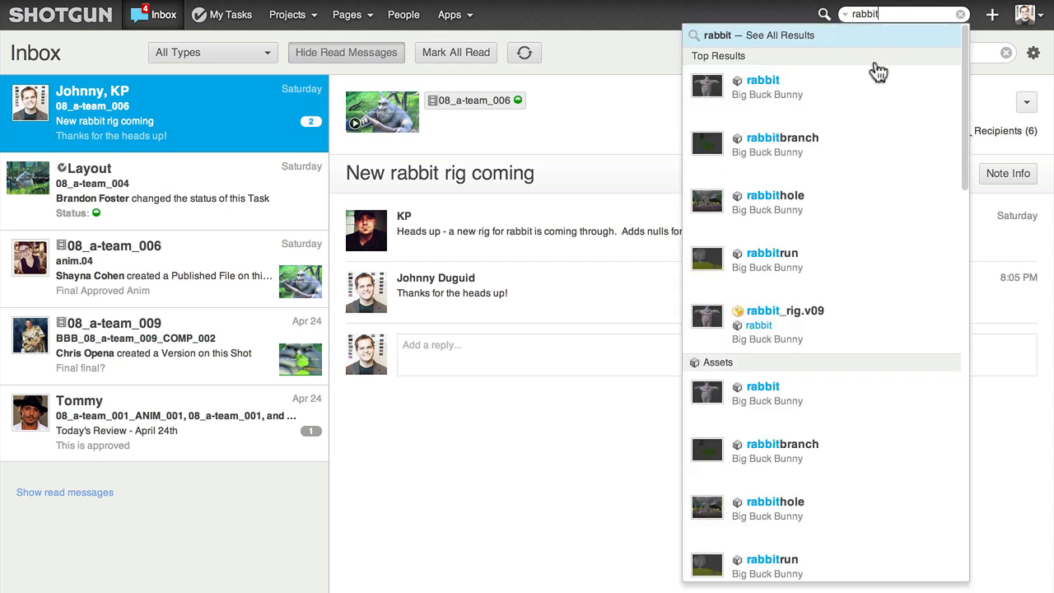
Step: Follow the rabbit asset from the search results and return to the Inbox
click(762, 80)
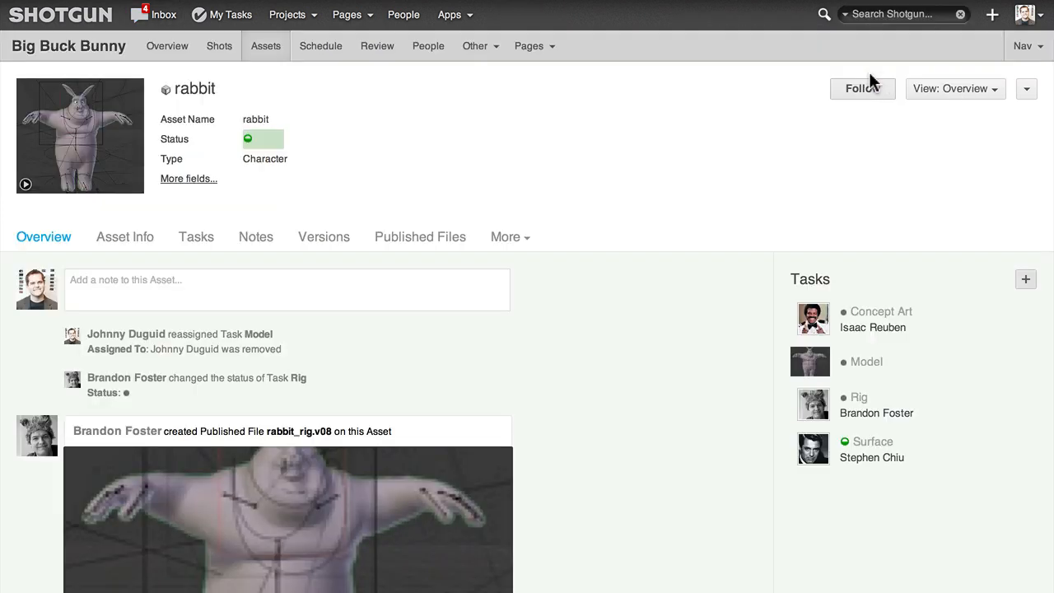
scroll(down, 3)
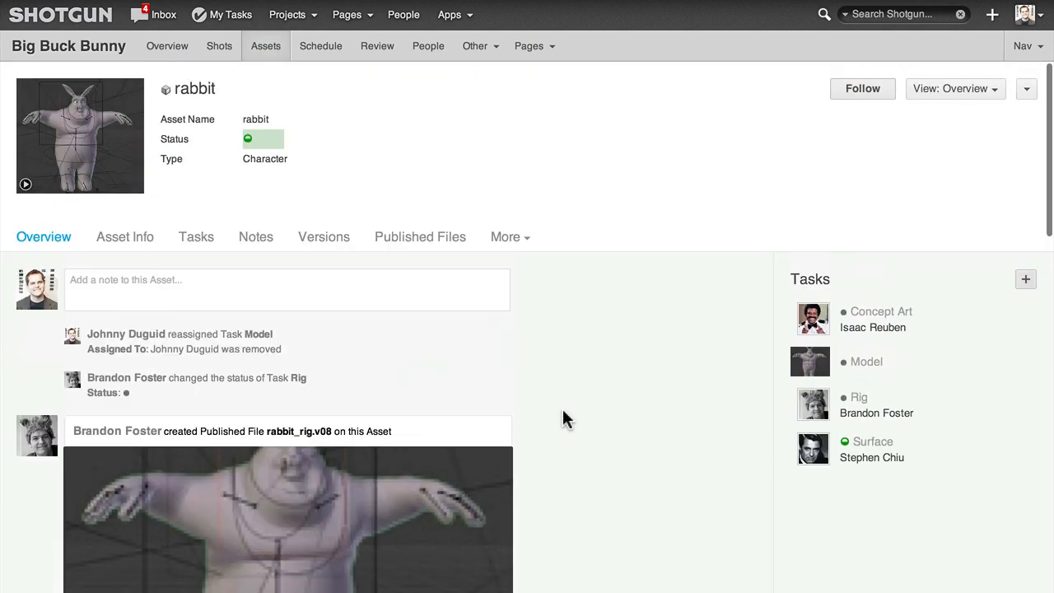
mouse_move(230, 530)
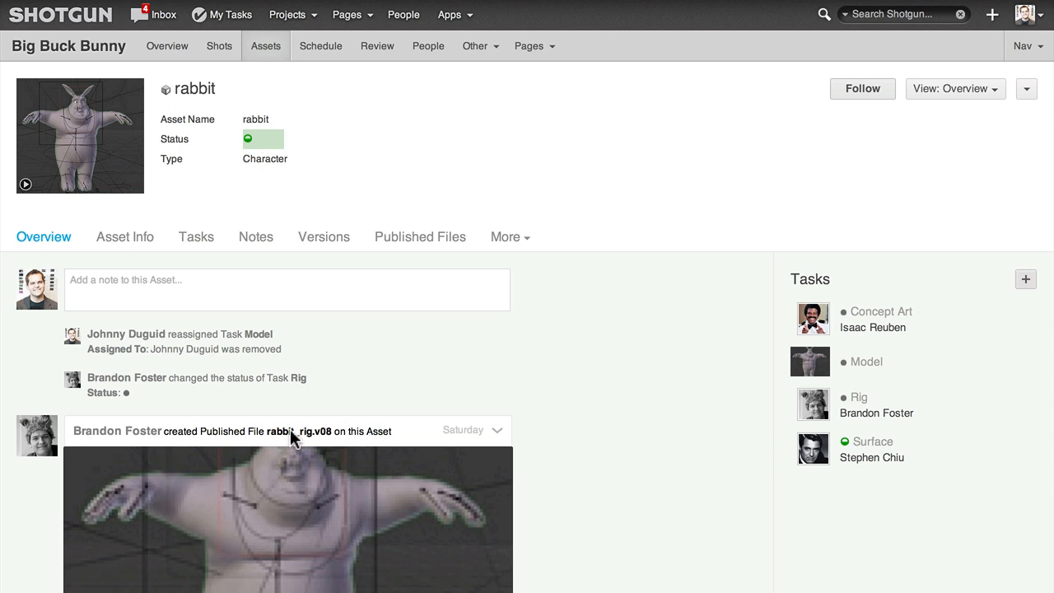
mouse_move(202, 406)
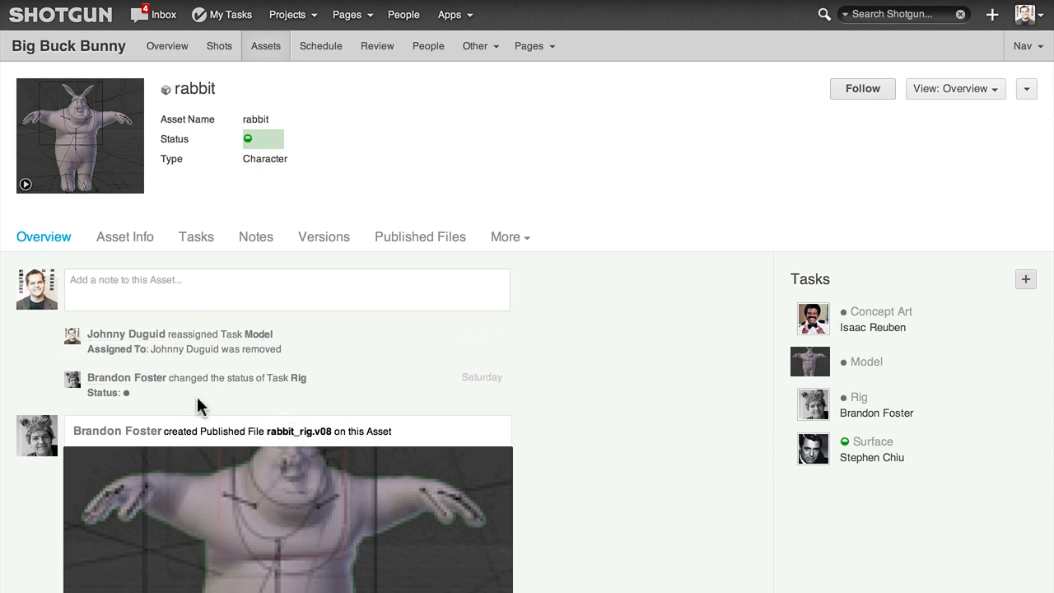
click(287, 280)
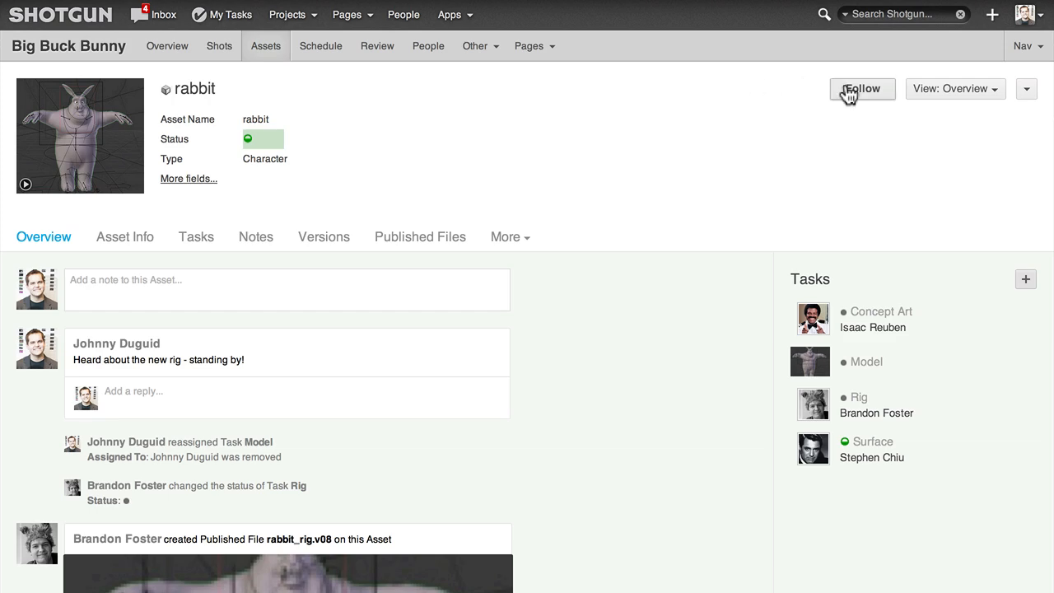
click(862, 88)
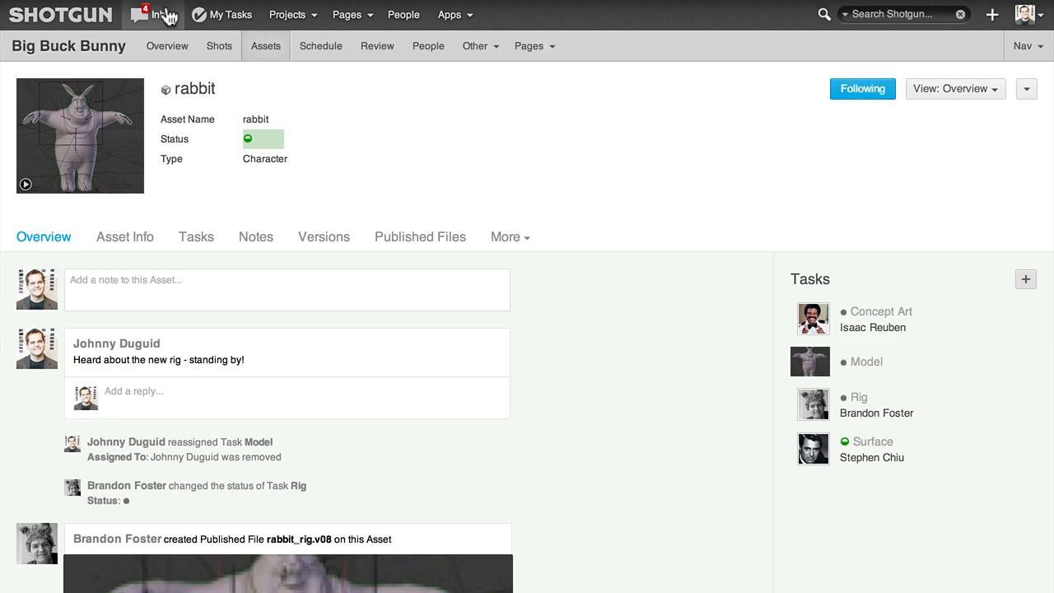
click(153, 15)
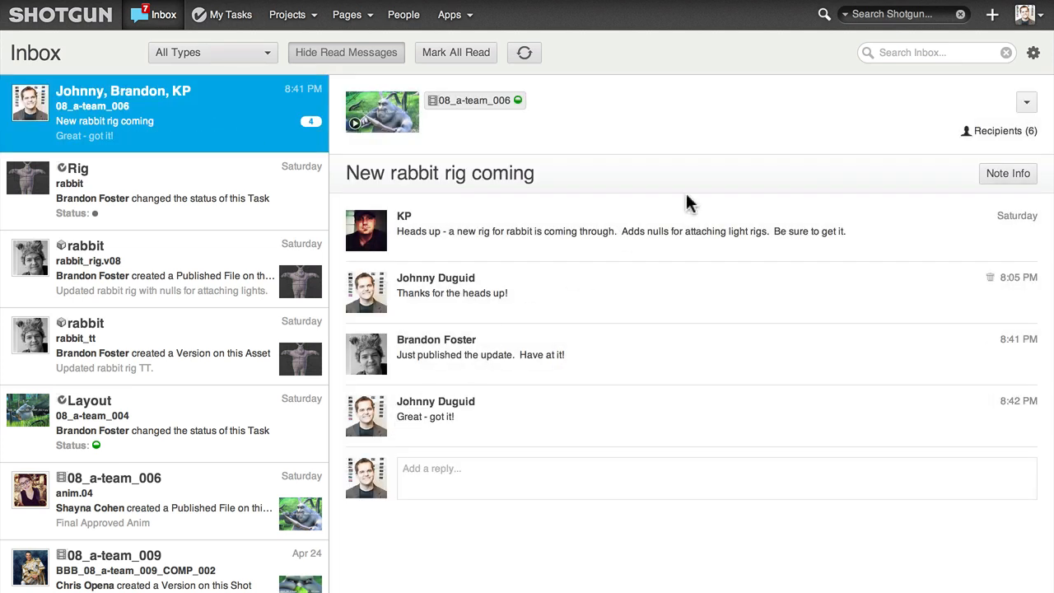
Step: In Following Settings, stop Version messages for followed assets and return to the Inbox
click(1032, 51)
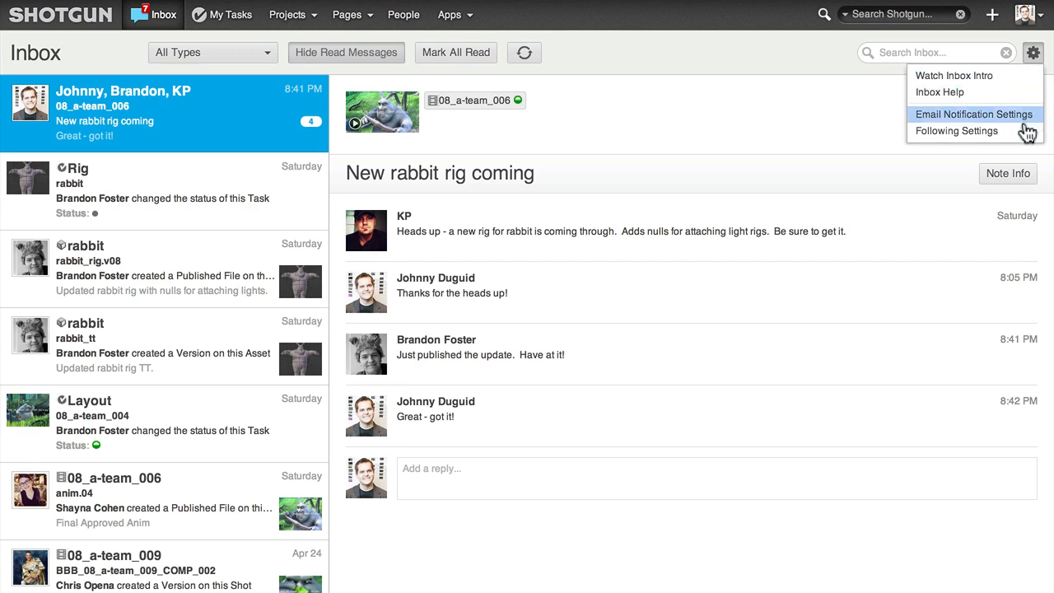
click(957, 130)
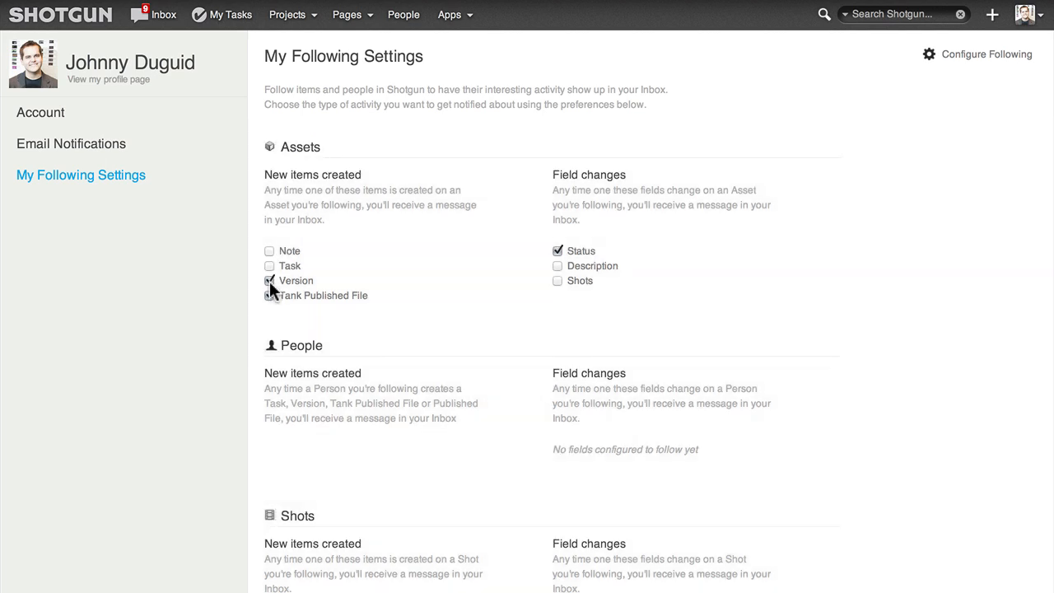
click(269, 294)
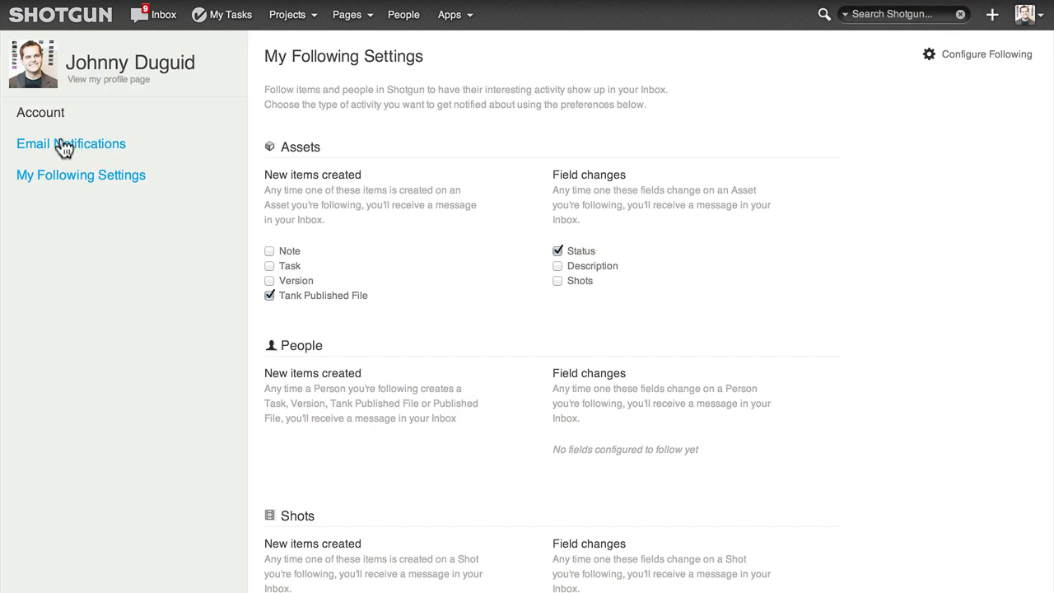
mouse_move(135, 161)
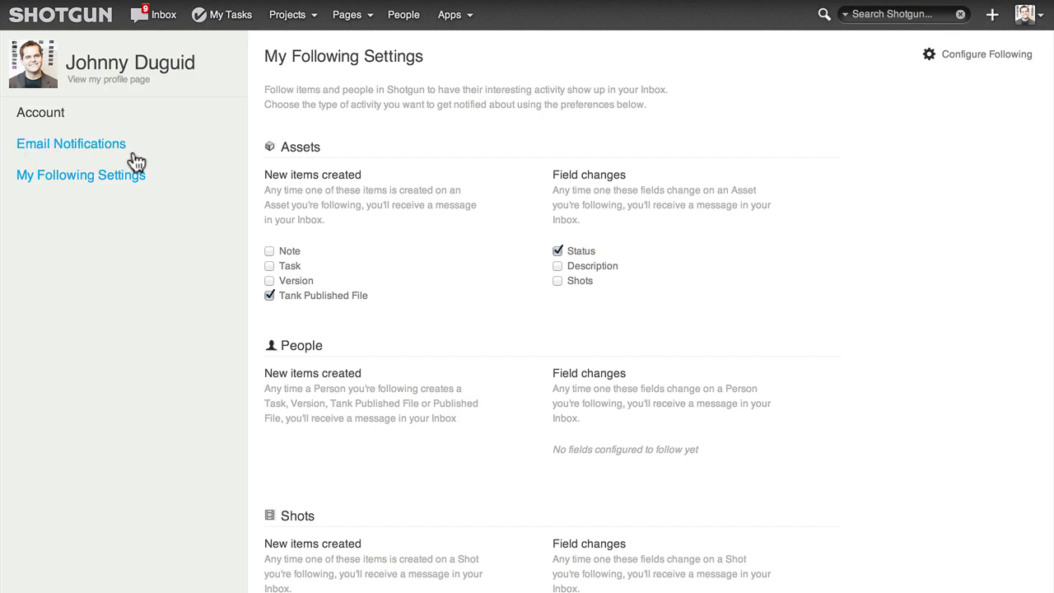
click(164, 15)
text(b)
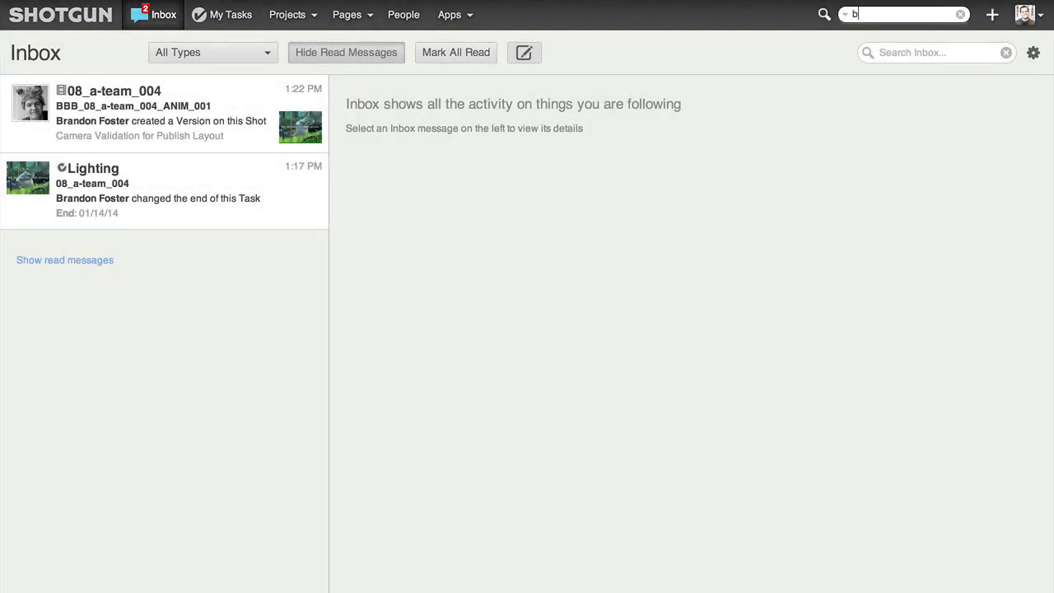
text(en)
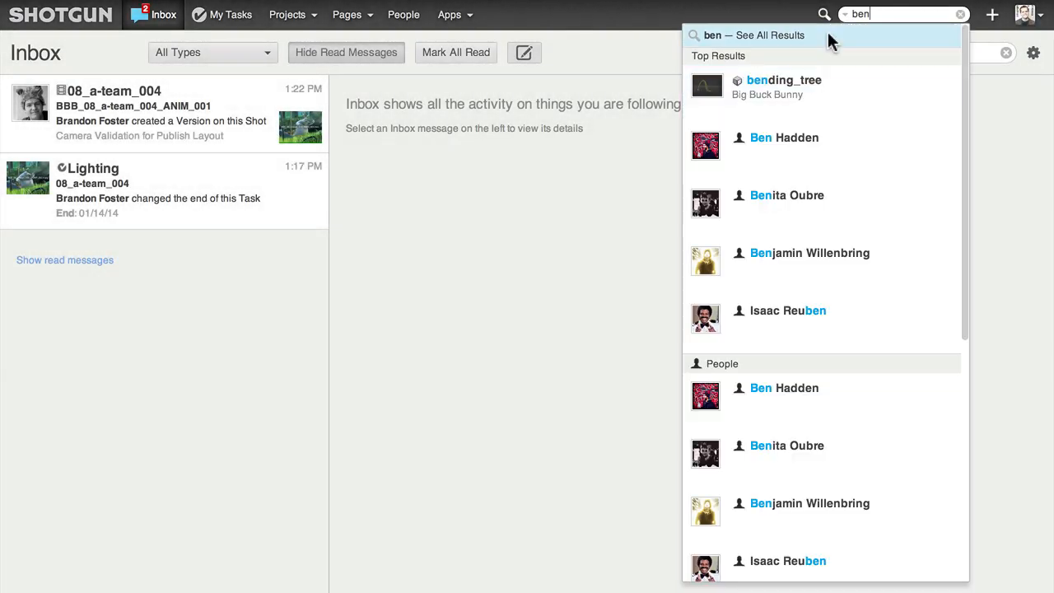
click(769, 34)
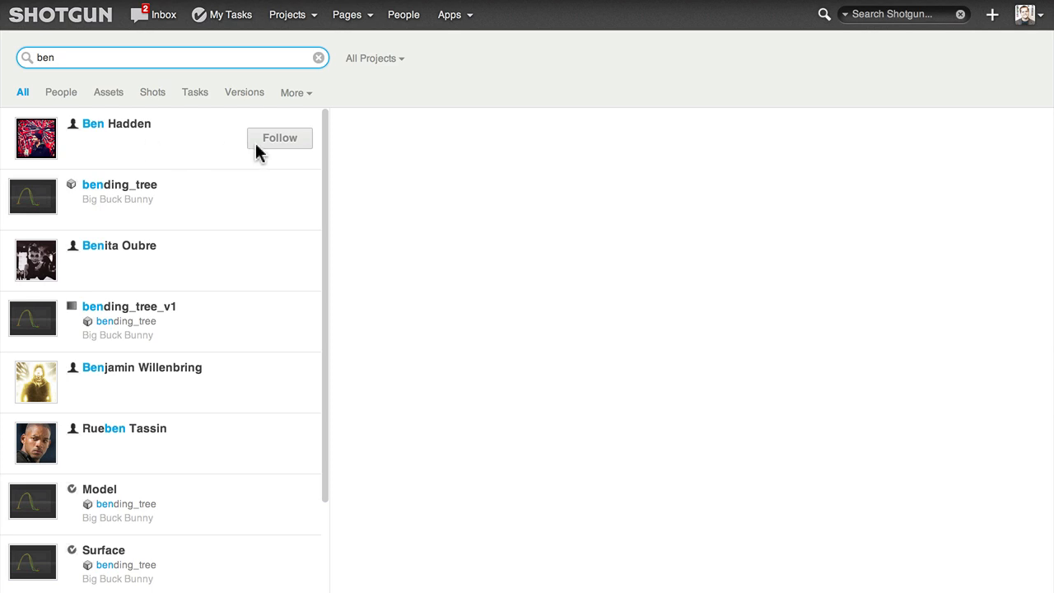
click(279, 138)
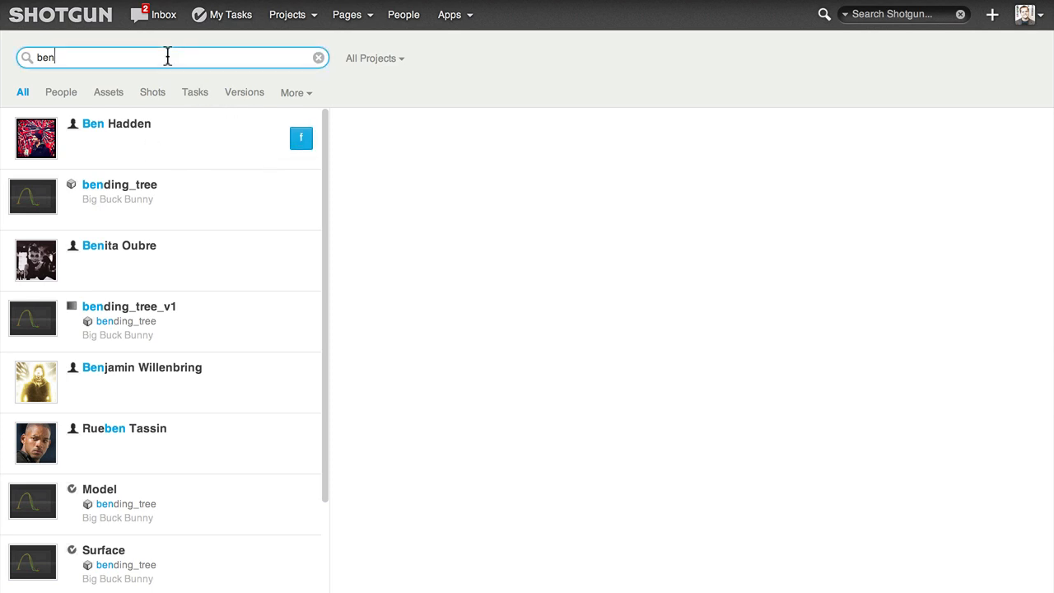
text(shayna)
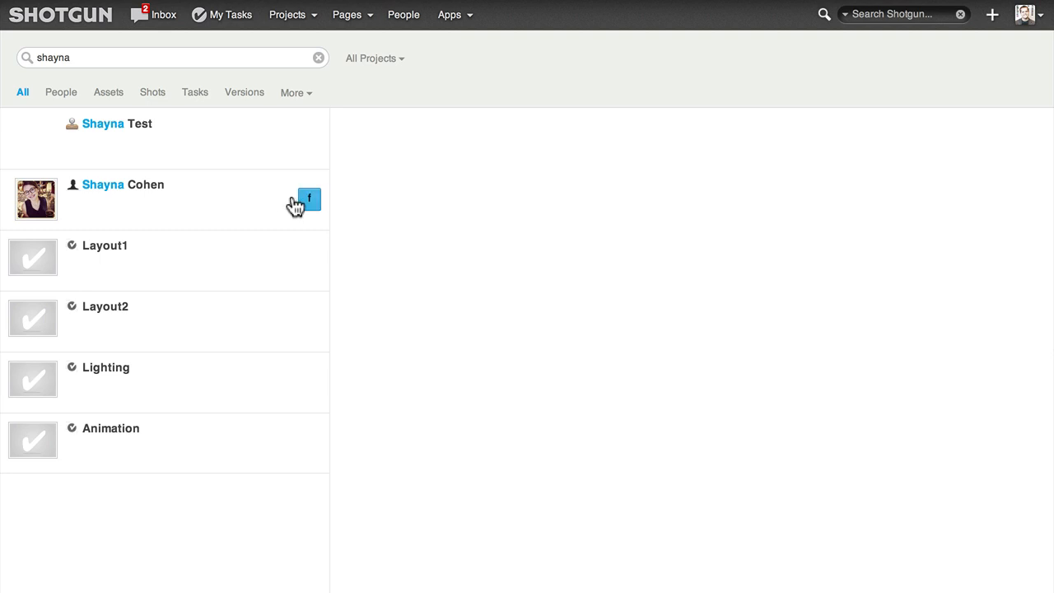
click(164, 15)
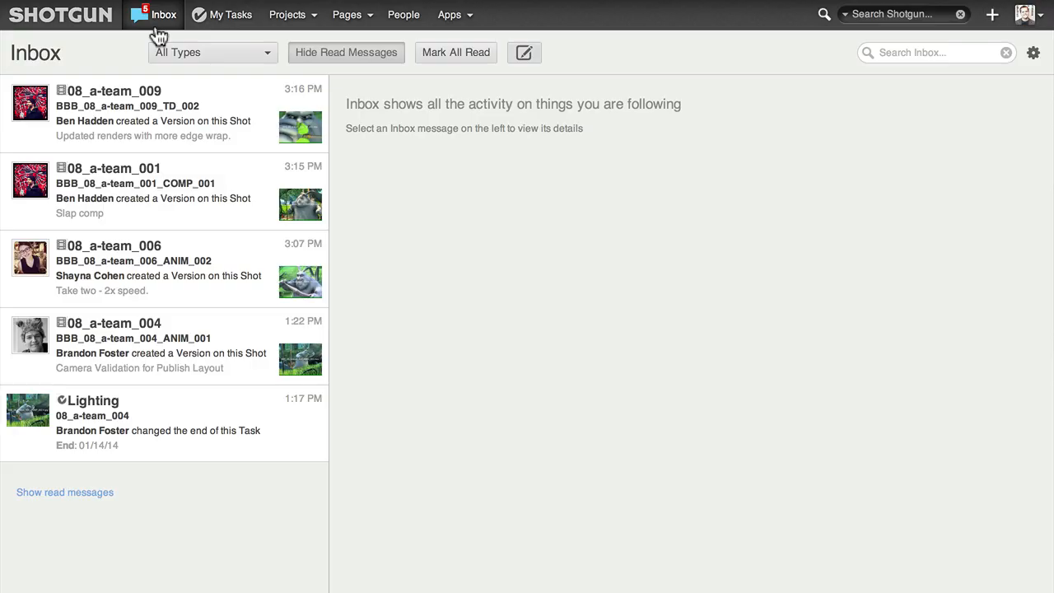
Step: Filter the Inbox to Version Creation messages only
click(211, 52)
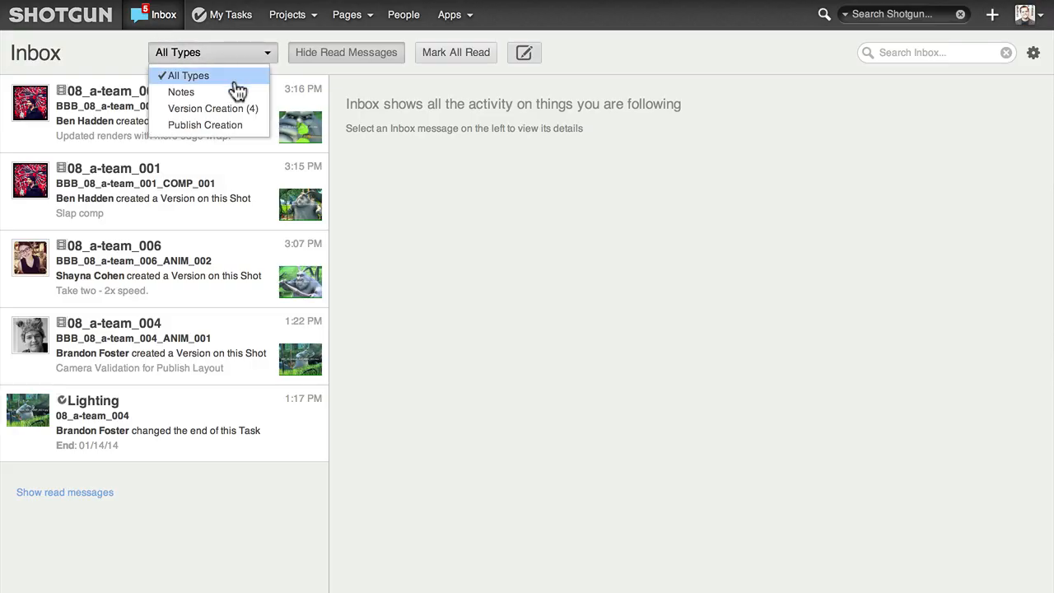
click(212, 108)
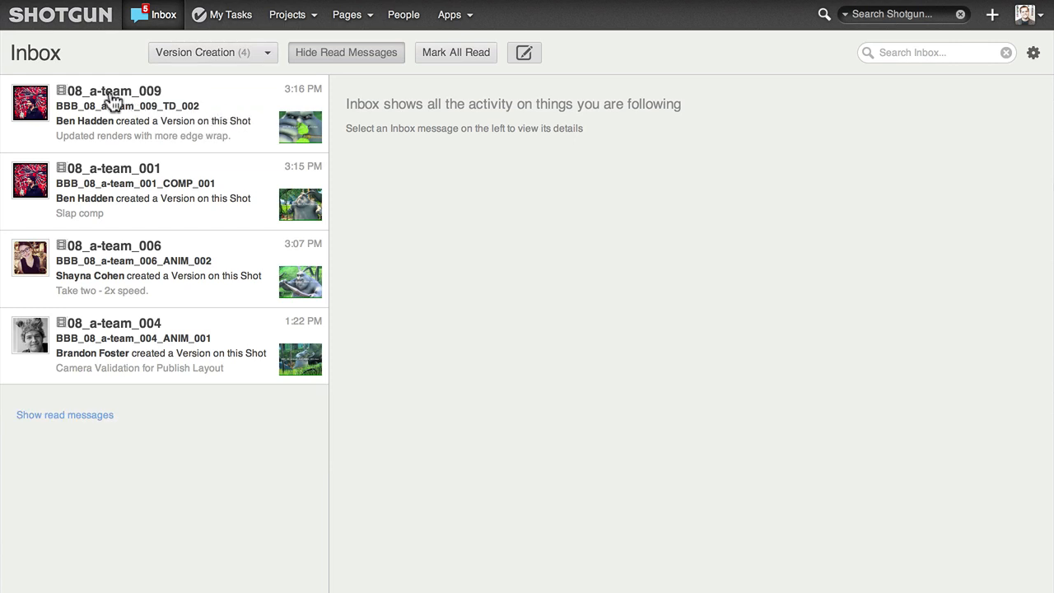
mouse_move(175, 102)
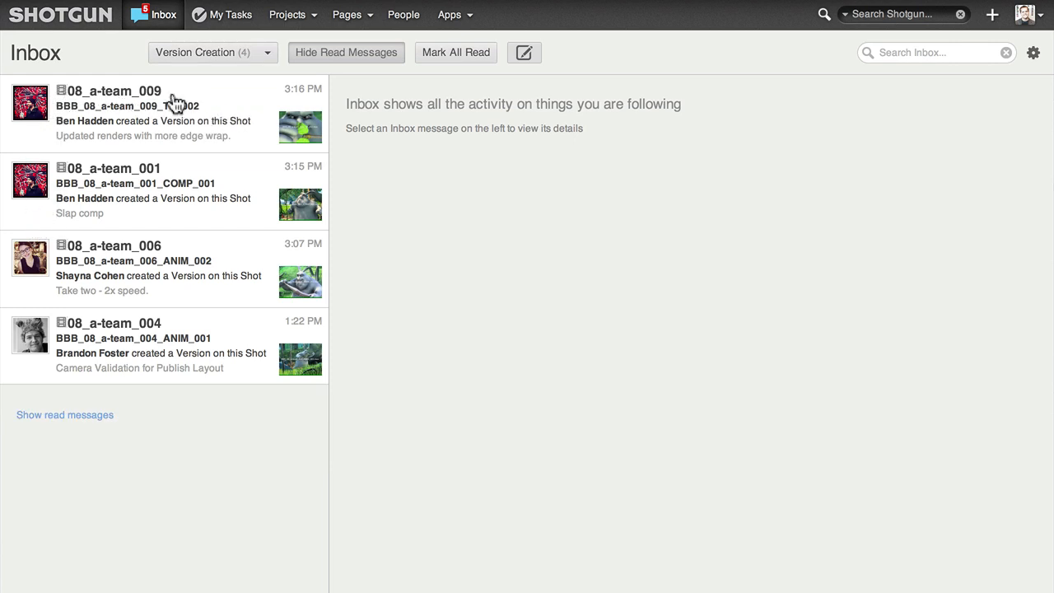